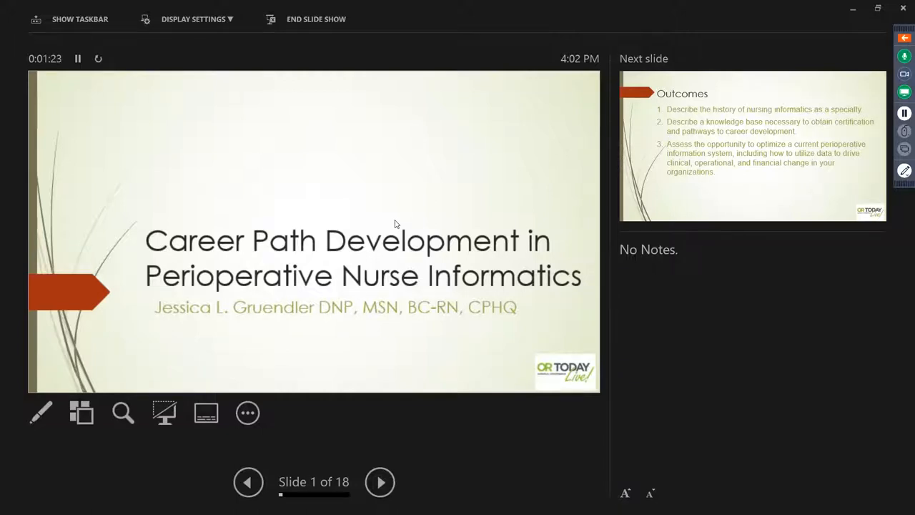
- Advance from the title slide to slide 2, Outcomes, listing three learning objectives
click(381, 481)
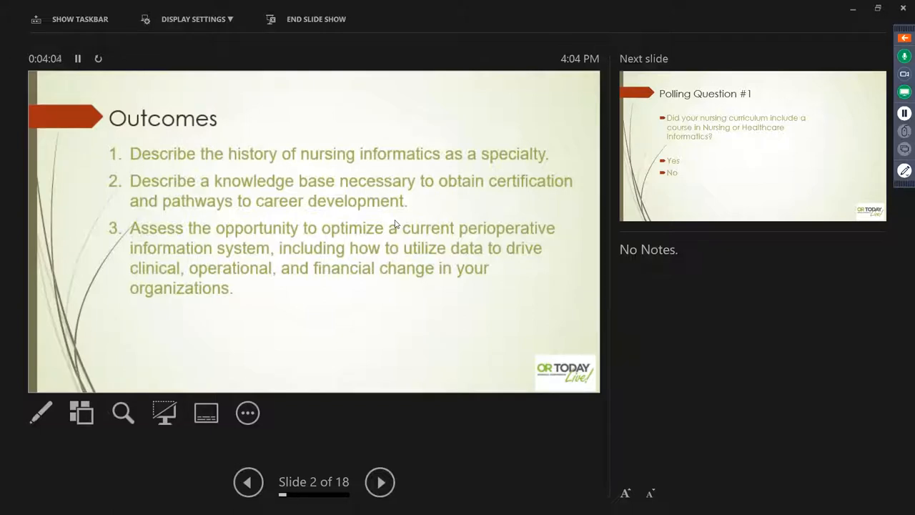
- Advance through Polling Question #1 and History of Nursing Informatics to slide 5, Nightingale's mortality diagram
click(380, 481)
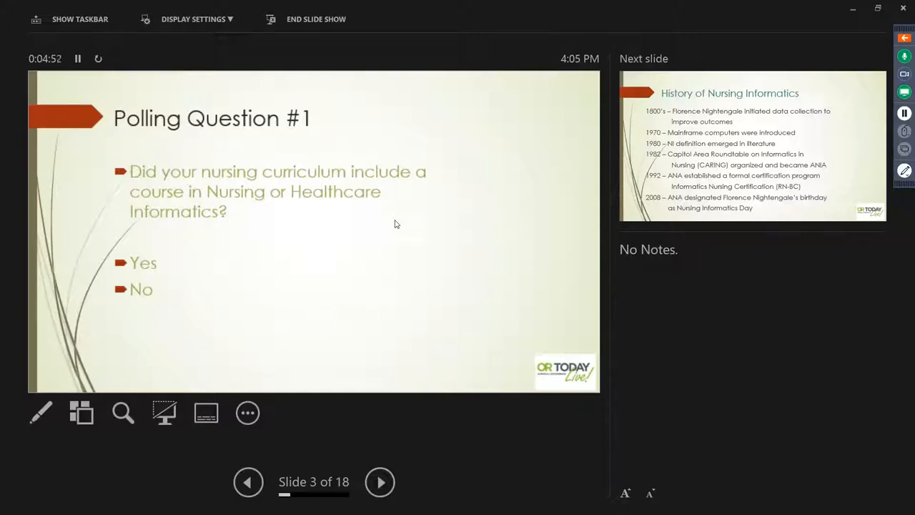
click(380, 480)
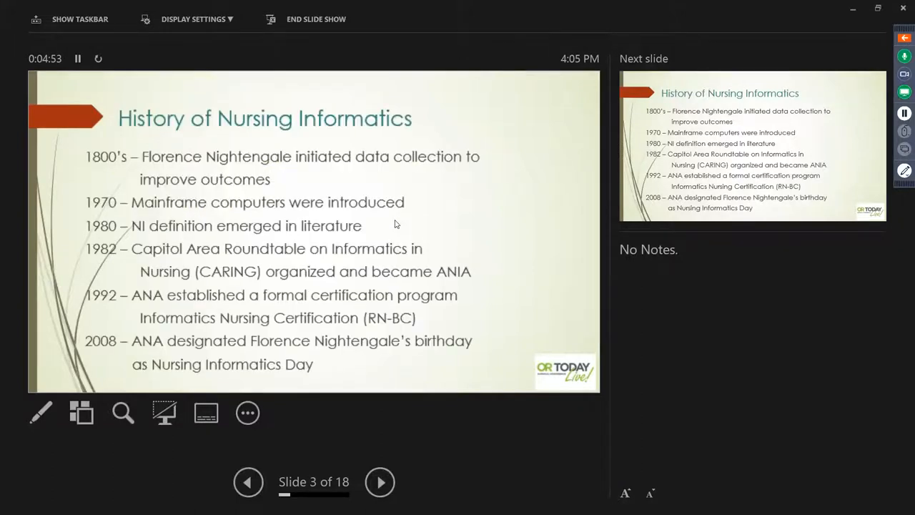
click(380, 480)
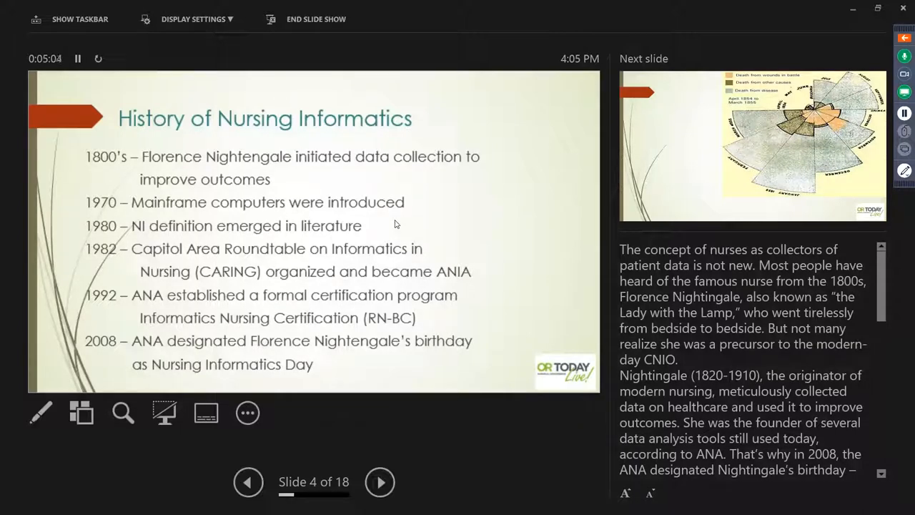
click(381, 481)
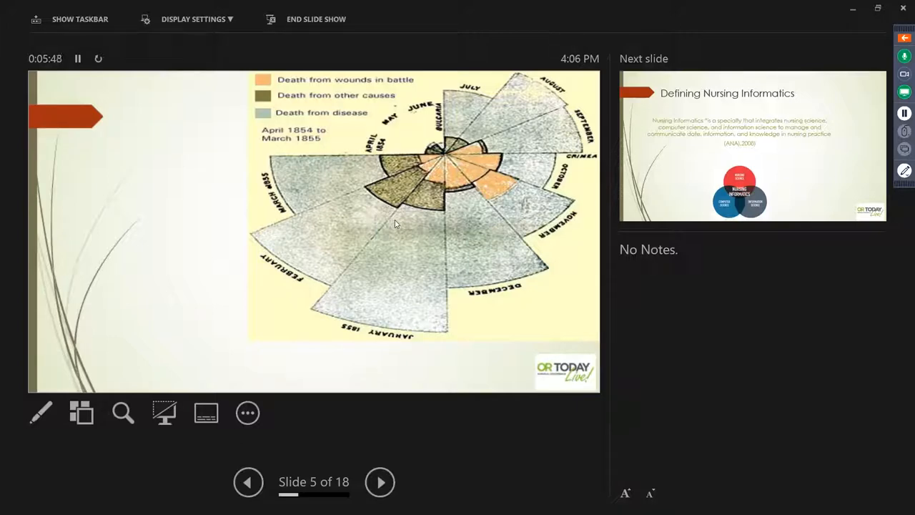
- Step back to slide 4, the History of Nursing Informatics timeline with Nightingale notes
click(249, 481)
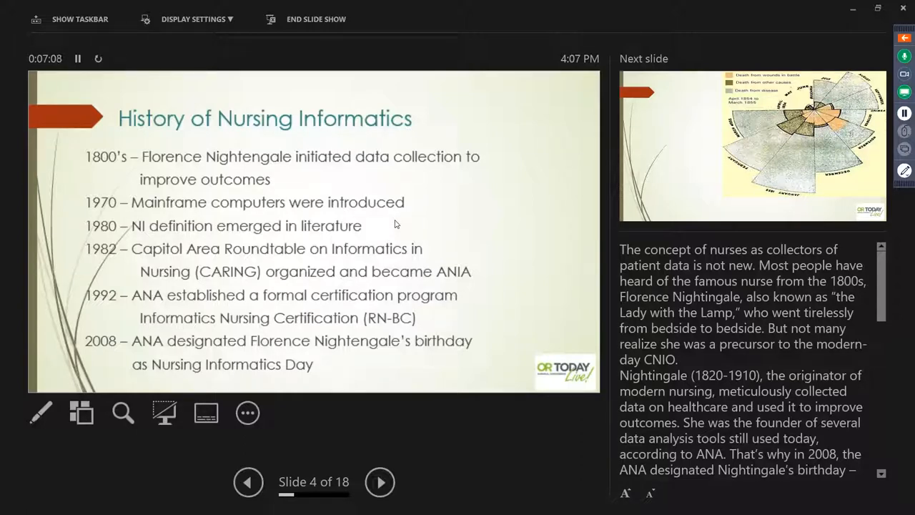
- Advance to slide 6, Defining Nursing Informatics, with the ANA 2008 definition
click(380, 480)
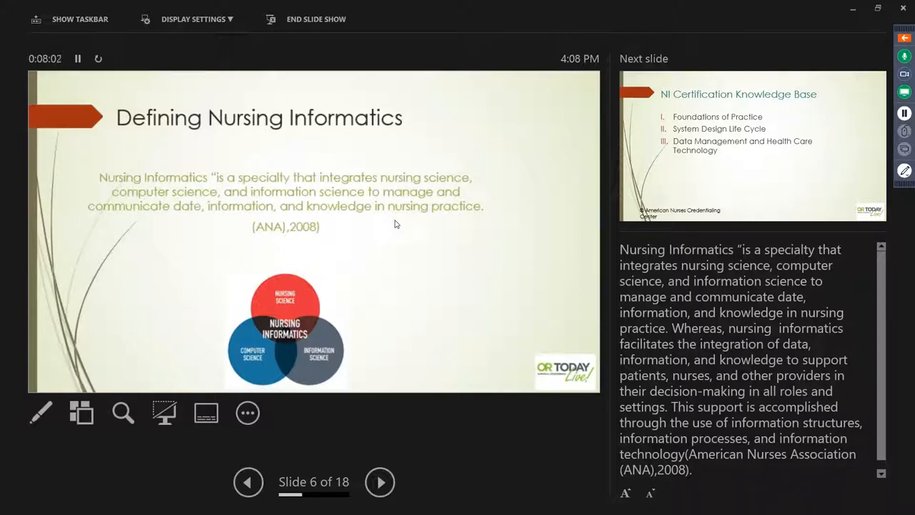
click(380, 480)
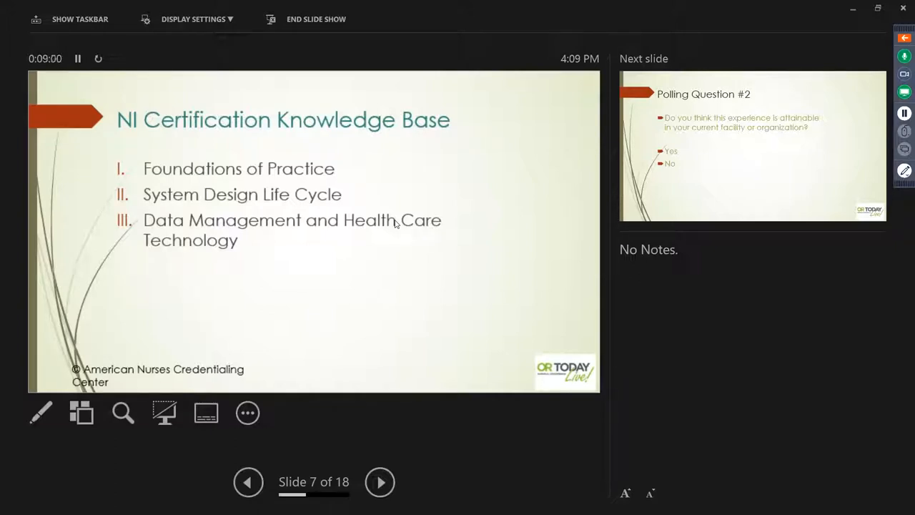
- Advance past Polling Question #2 to Foundations of Practice, then return to slide 8, Polling Question #2
click(381, 480)
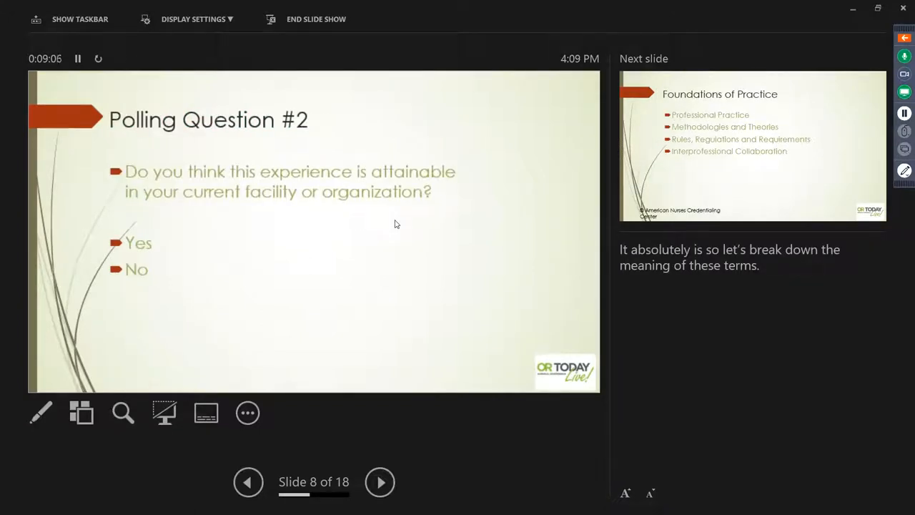
click(380, 481)
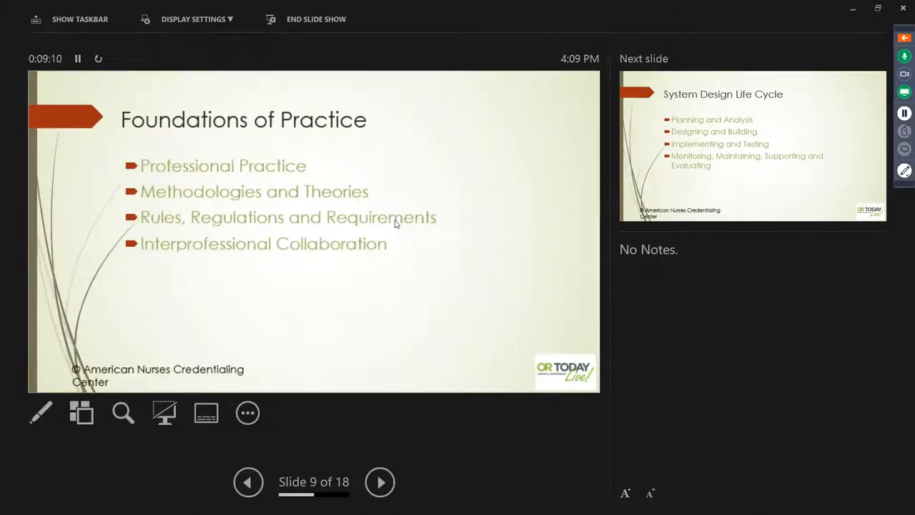
click(249, 481)
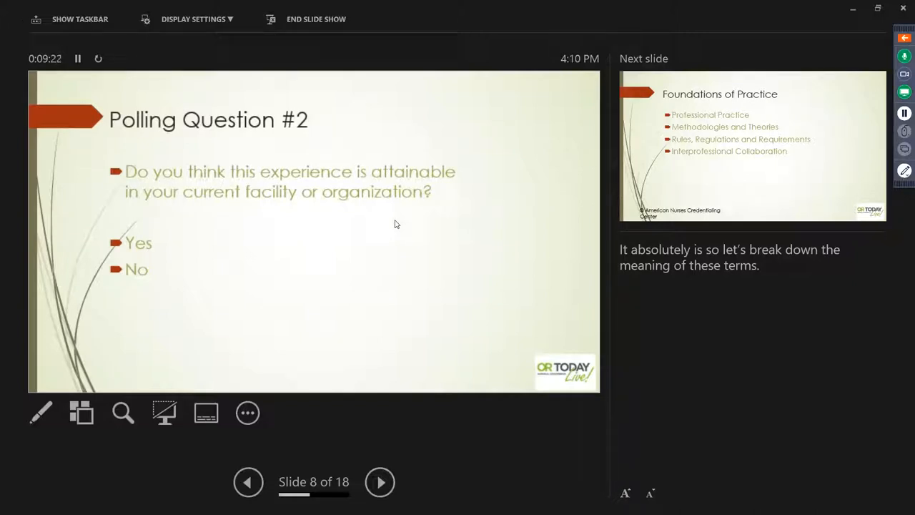
- Advance to slide 9, Foundations of Practice, listing its four topics
click(381, 480)
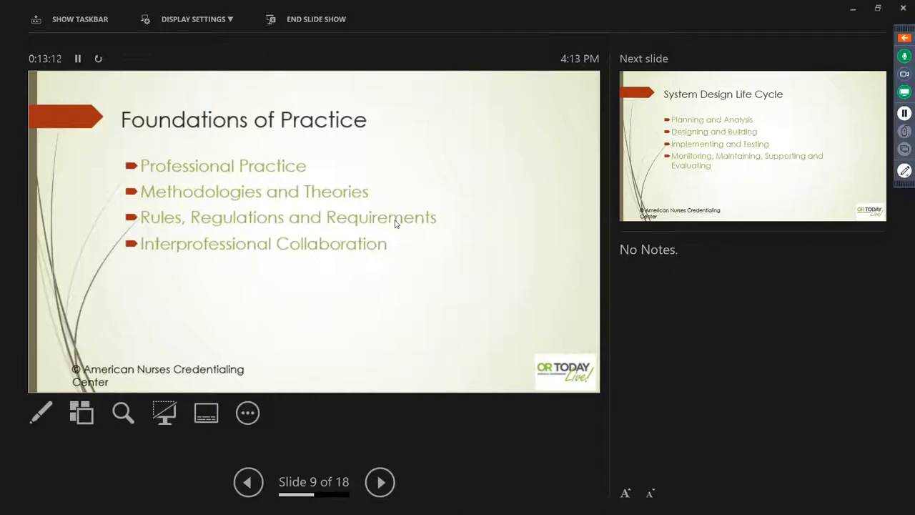
- Advance to slide 10, System Design Life Cycle, with its four phases
click(380, 480)
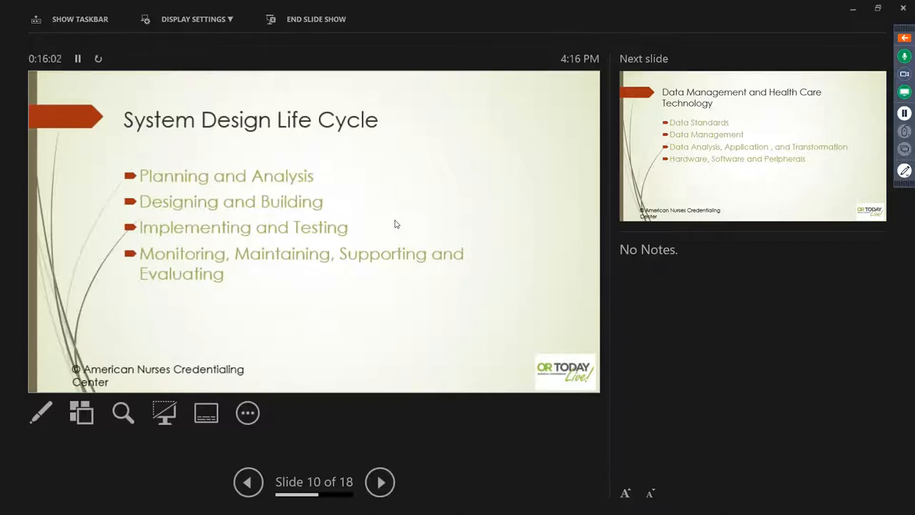
- Advance through Data Management and Health Care Technology to slide 12, Pathway to a Perioperative Nursing Informatics Career
click(380, 481)
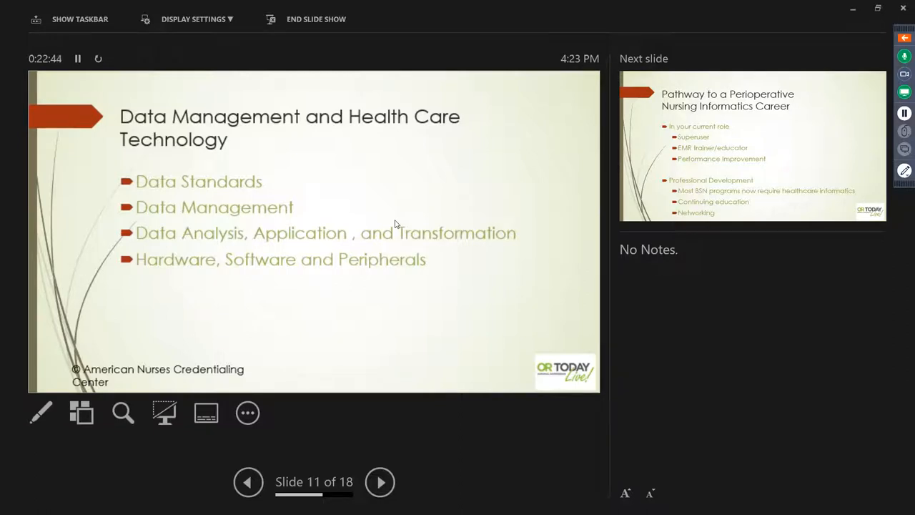
click(381, 480)
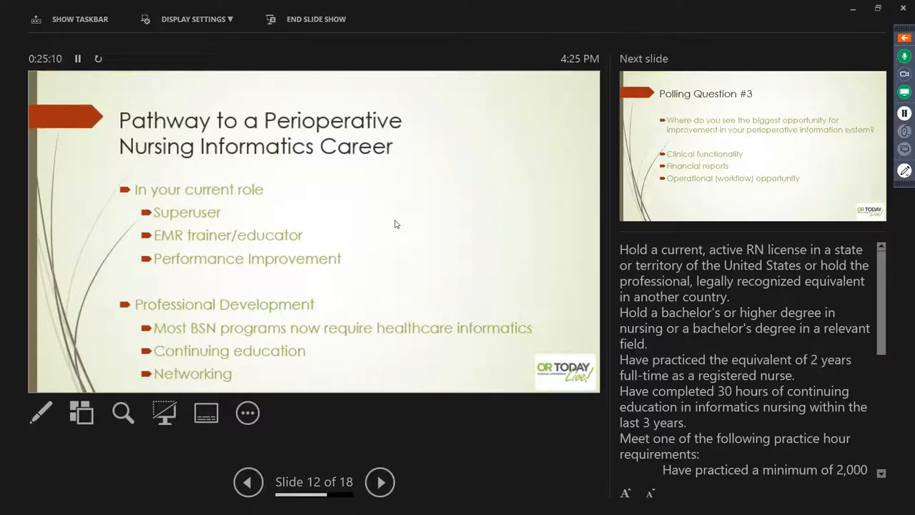
- Advance to slide 13, Polling Question #3 on perioperative system improvement opportunities
click(381, 480)
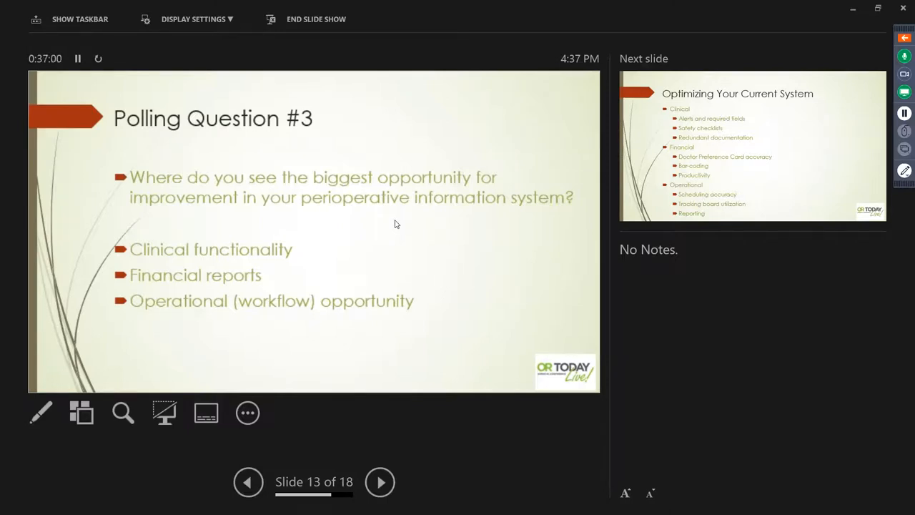
- Advance to slide 14, Optimizing Your Current System, covering clinical, financial and operational areas
click(381, 481)
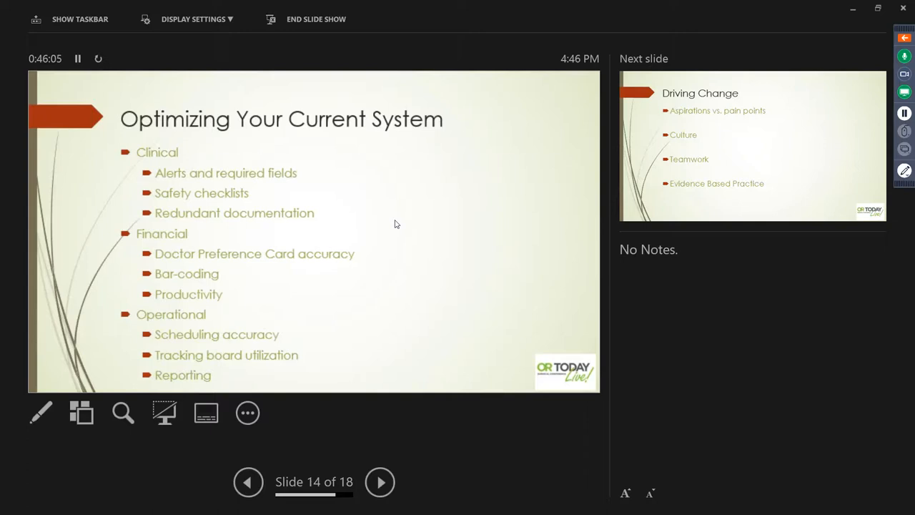
- Advance the slideshow to slide 15 of 18, Driving Change
click(380, 480)
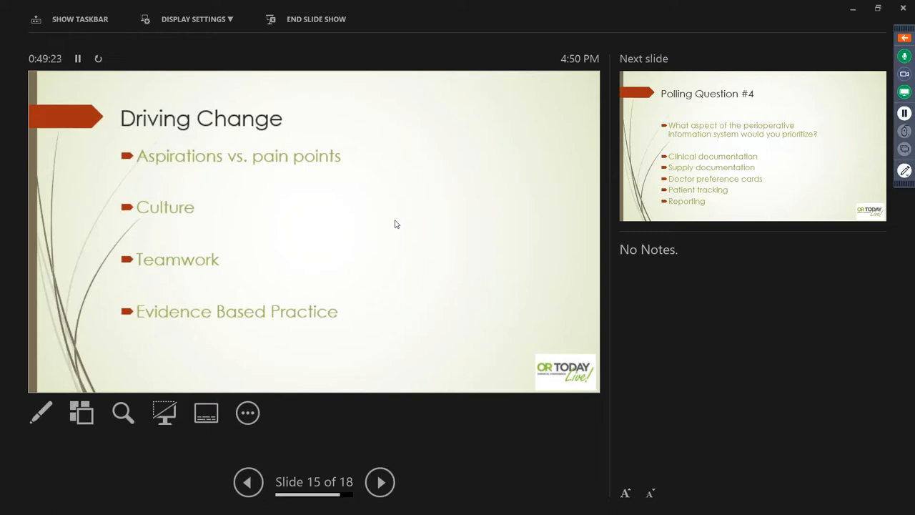
- Advance through Polling Question #4 to slide 17 of 18, References
click(381, 481)
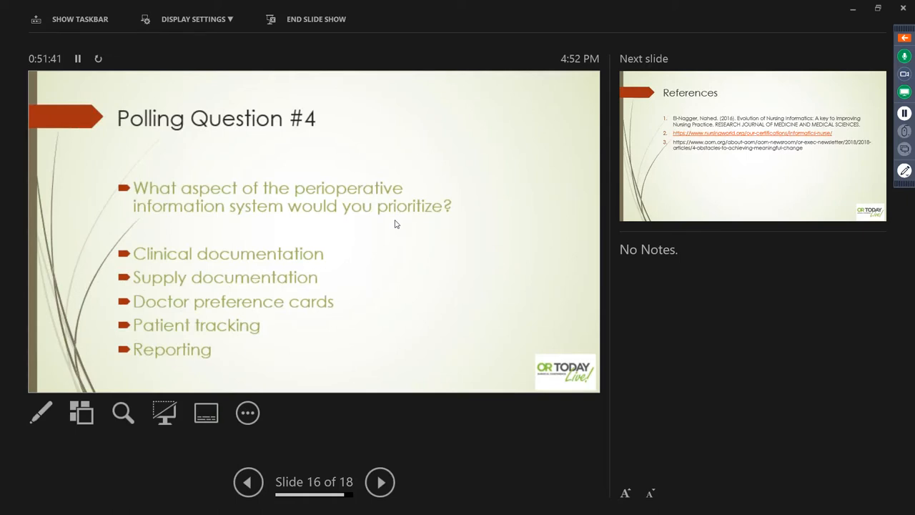
click(380, 481)
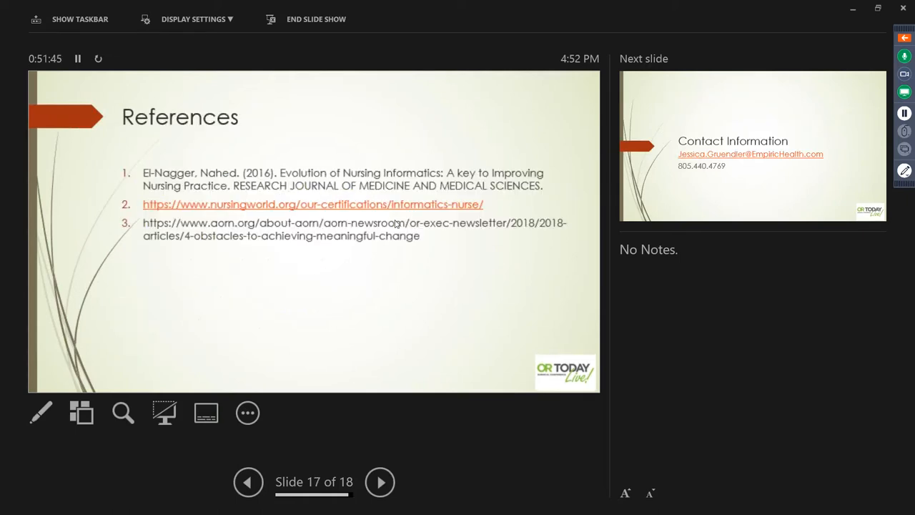